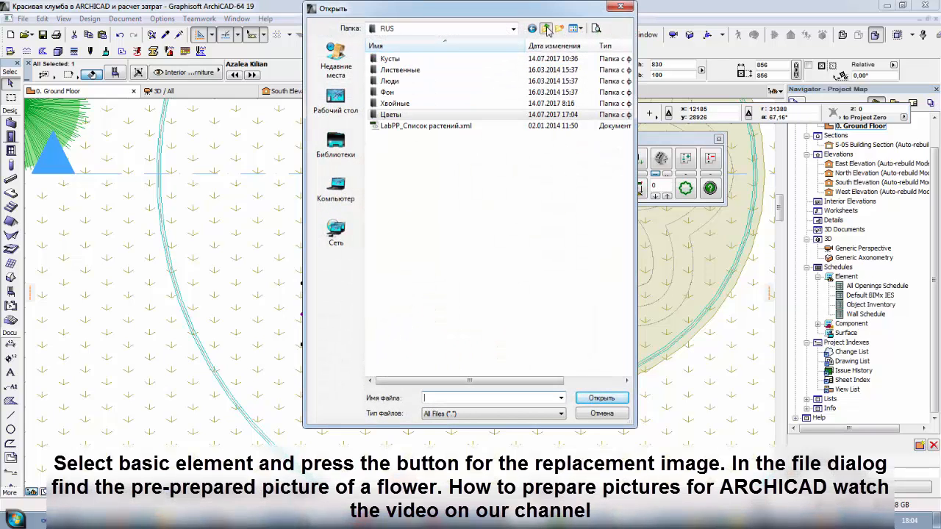
Load My Crocus.tif from LabPP_IGR > Pictures as the plant's image
{"action": "left_click", "coordinate": [547, 28]}
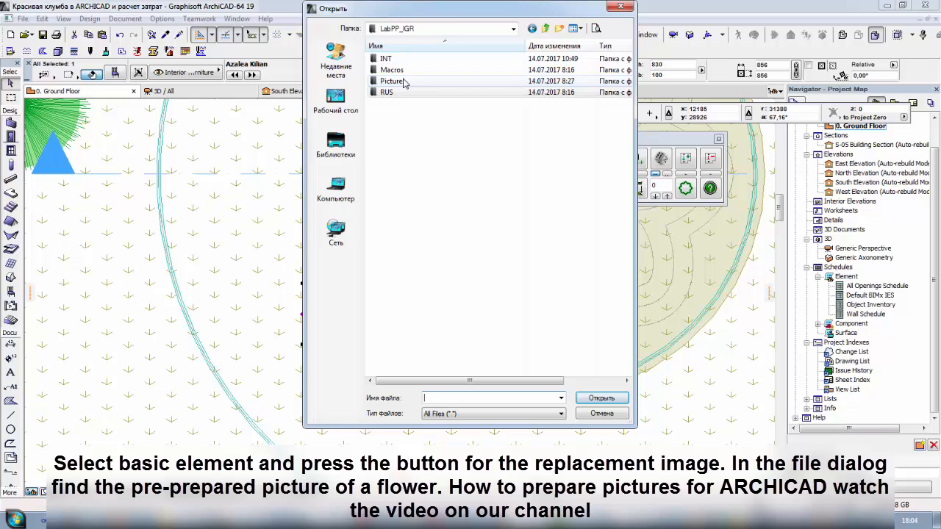
{"action": "double_click", "coordinate": [393, 81]}
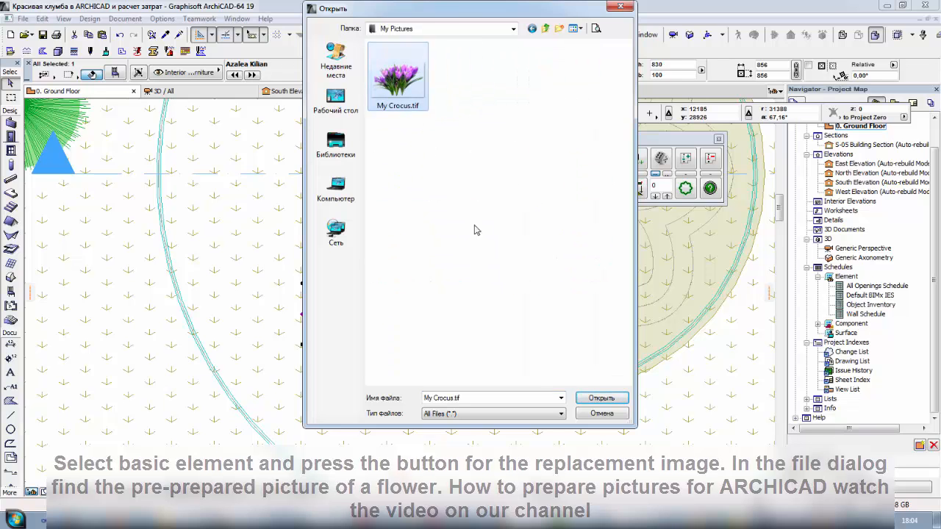
{"action": "left_click", "coordinate": [601, 397]}
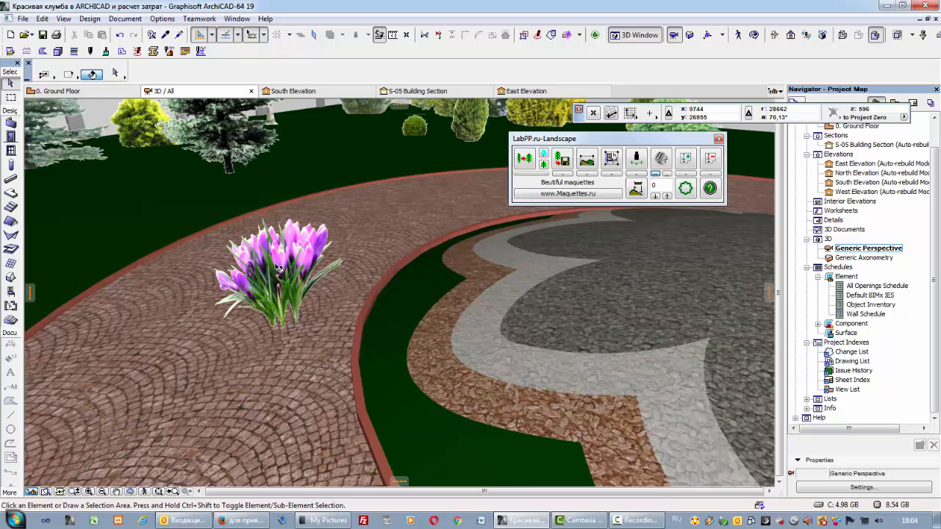
Open the settings of the crocus plant object
{"action": "left_click", "coordinate": [278, 268]}
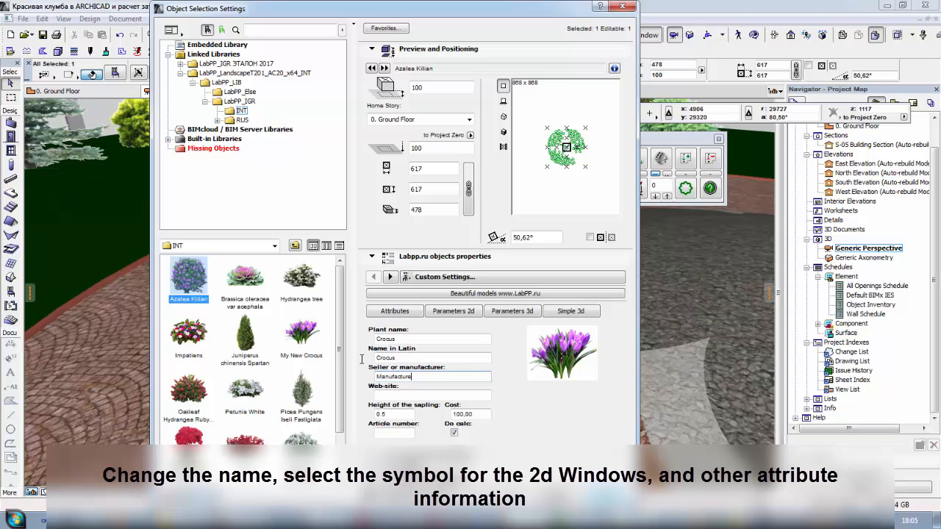
Enter the crocus website, cost 50,00 and article number article1
{"action": "type", "text": "www.crocus_manufacturer.co"}
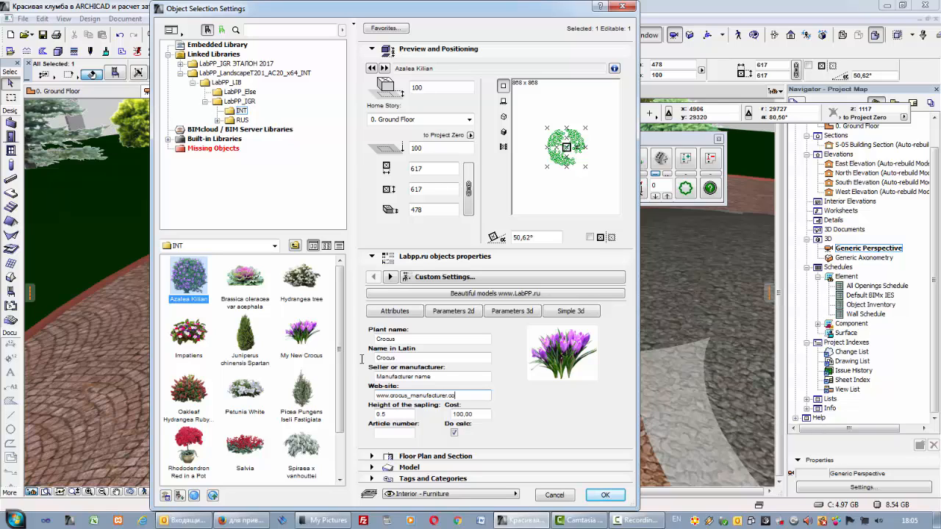
{"action": "left_click", "coordinate": [471, 414]}
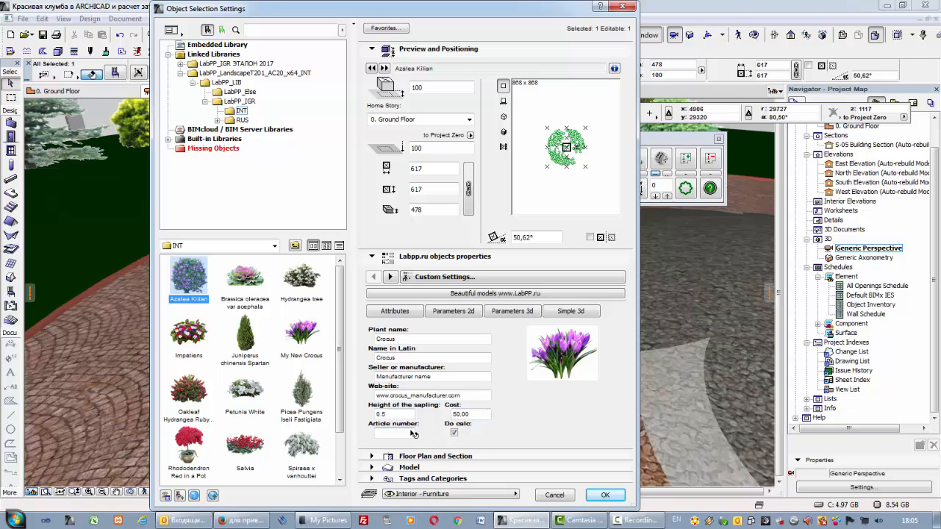
{"action": "type", "text": "article1"}
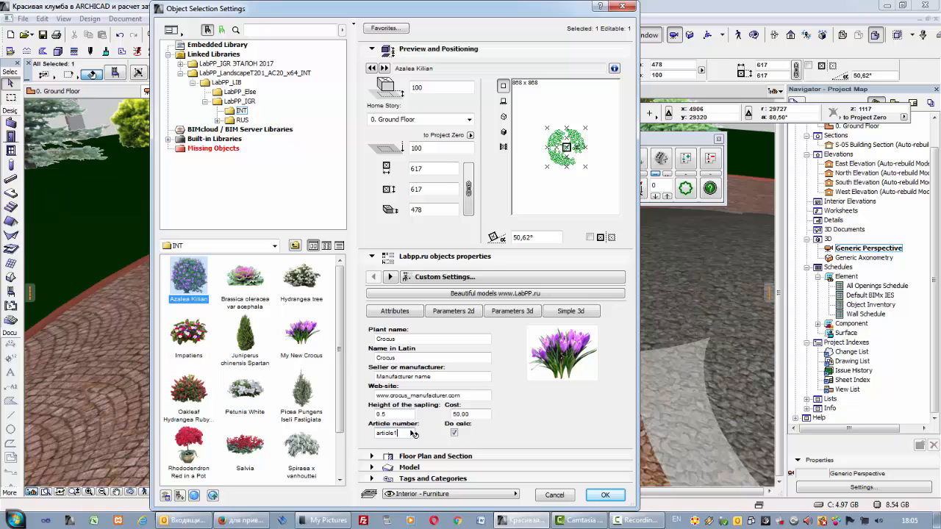
{"action": "left_click", "coordinate": [454, 311]}
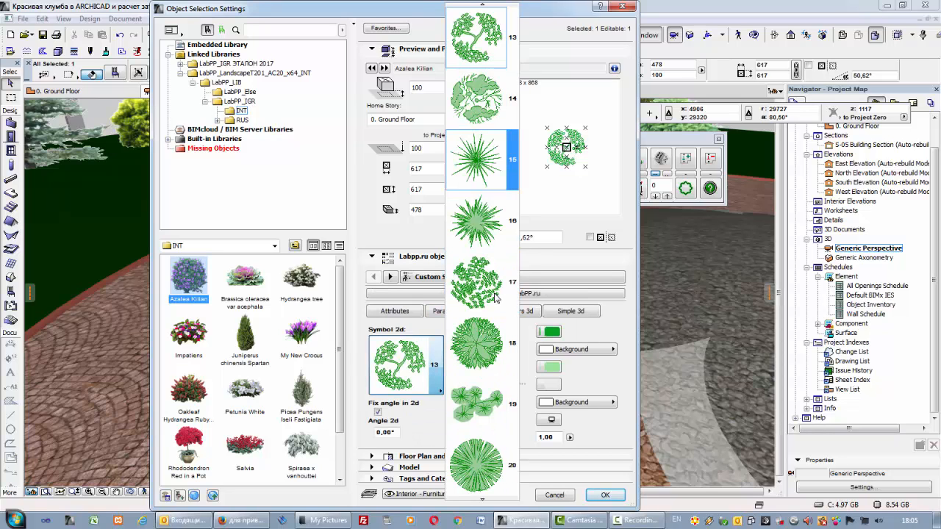
Choose a 2D plan symbol for the crocus and confirm the settings
{"action": "scroll", "scroll_direction": "down", "scroll_amount": 3}
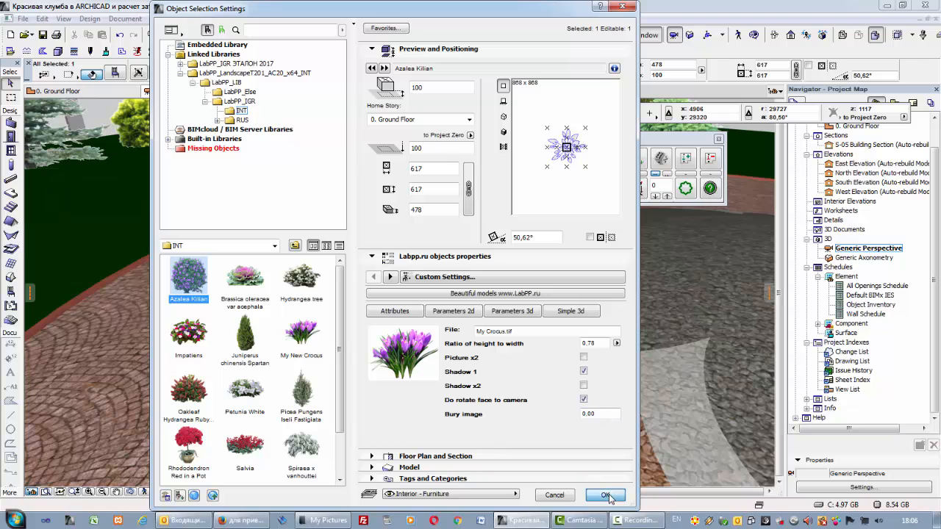
{"action": "left_click", "coordinate": [605, 495]}
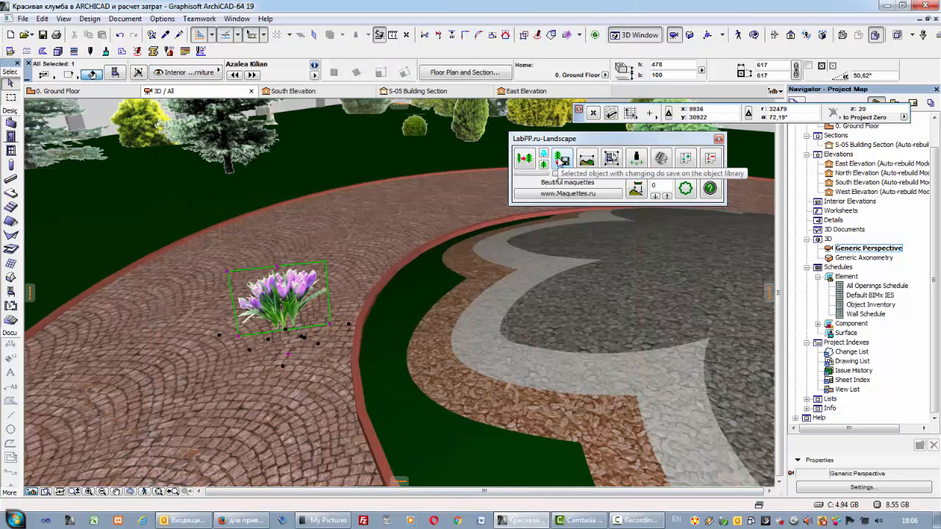
Save the crocus as new object 'My Crocus' in LabPP_IGR > INT
{"action": "left_click", "coordinate": [561, 158]}
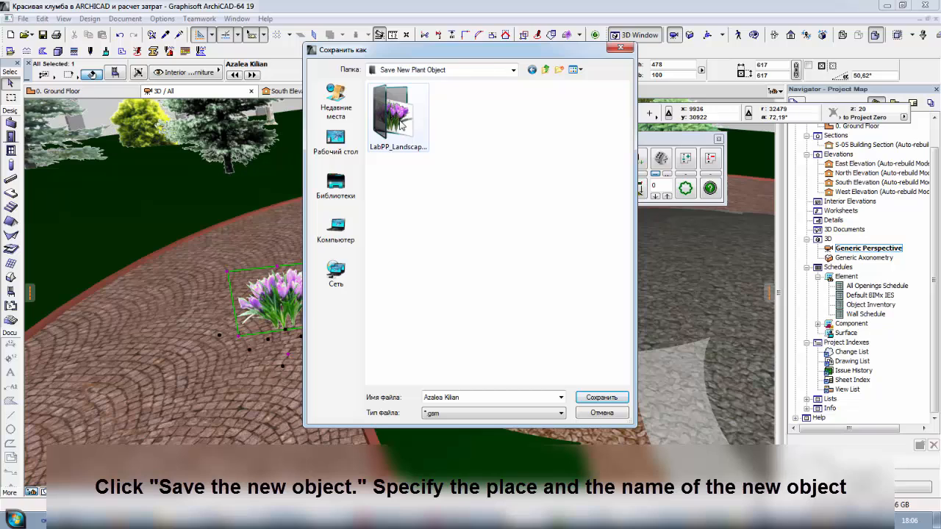
{"action": "double_click", "coordinate": [397, 118]}
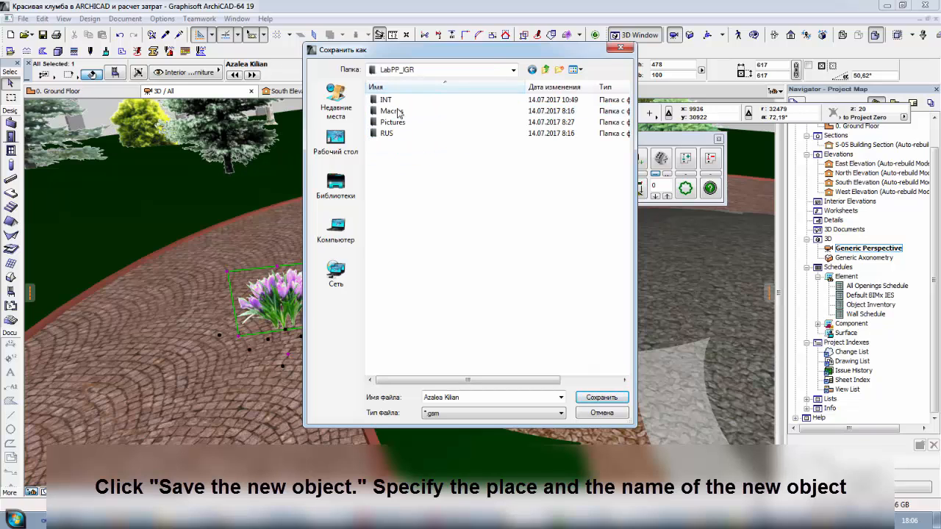
{"action": "double_click", "coordinate": [385, 99]}
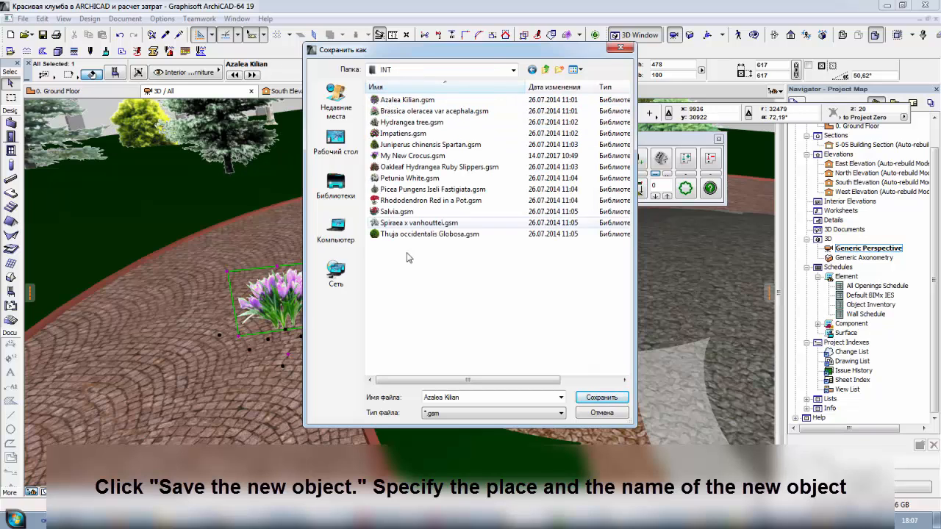
{"action": "type", "text": "M"}
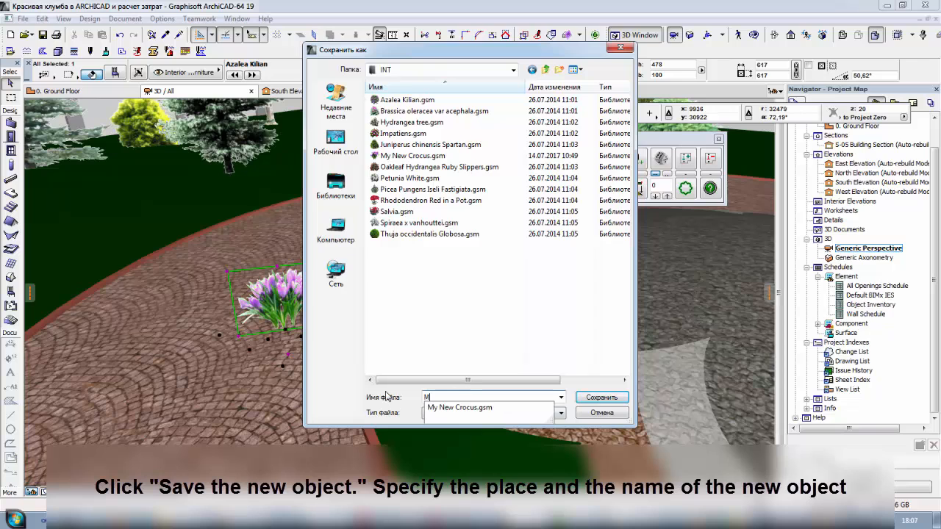
{"action": "type", "text": "y Crocus"}
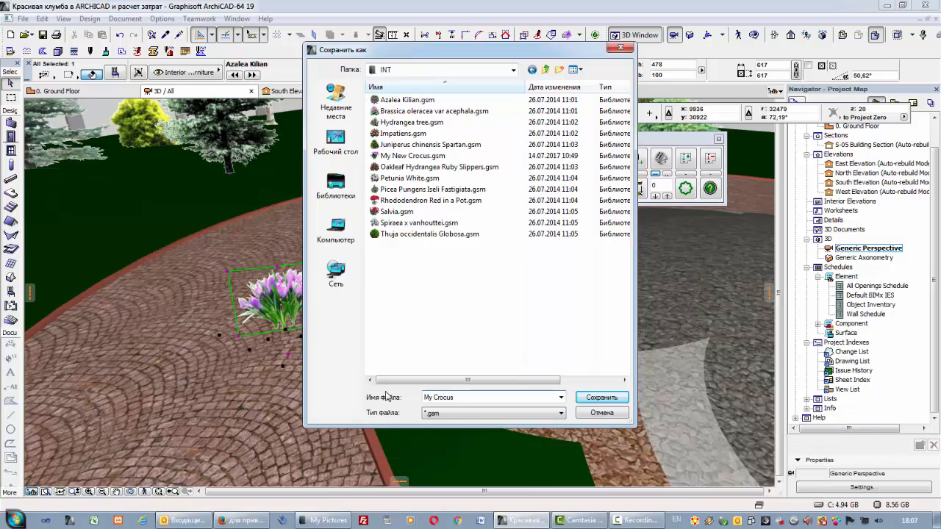
{"action": "left_click", "coordinate": [601, 397]}
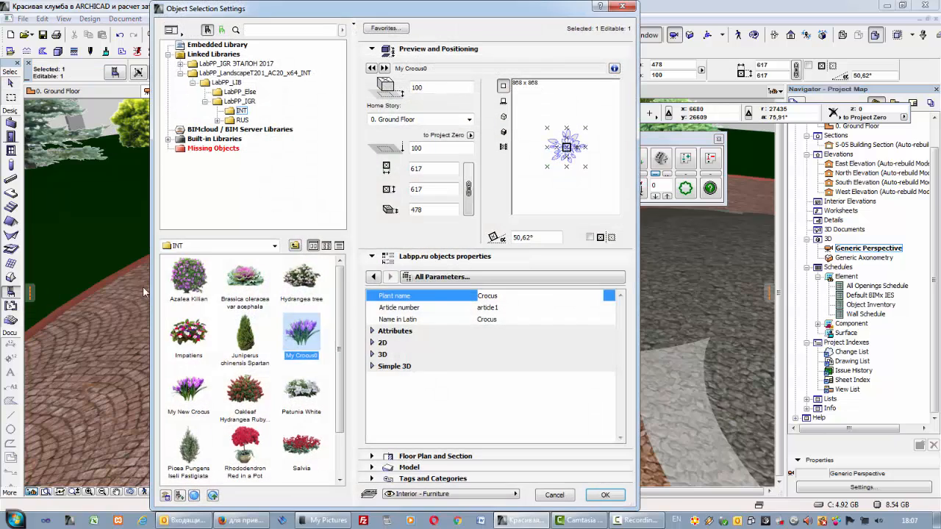
Scroll the INT library folder to select My Crocus0
{"action": "scroll", "scroll_direction": "down", "scroll_amount": 3}
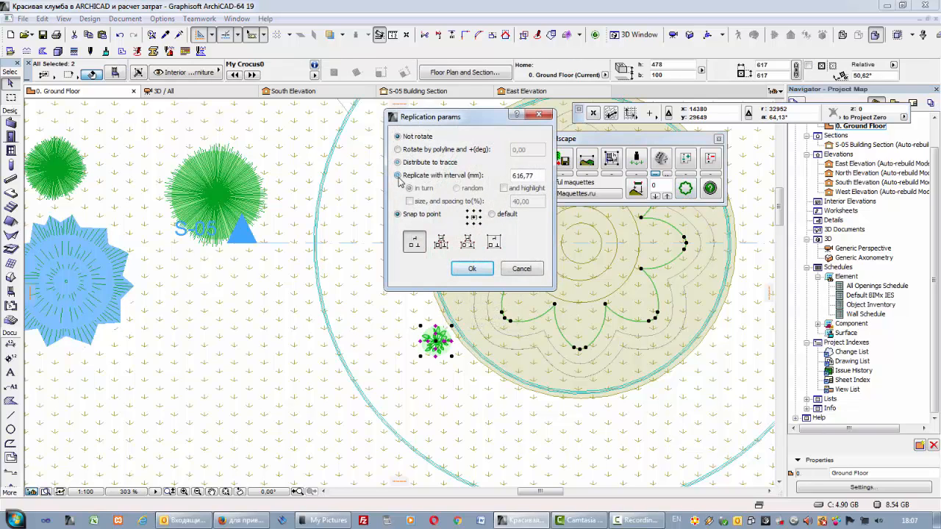
Replicate the crocus at a 300 mm interval along the flower bed outline
{"action": "type", "text": "300,00"}
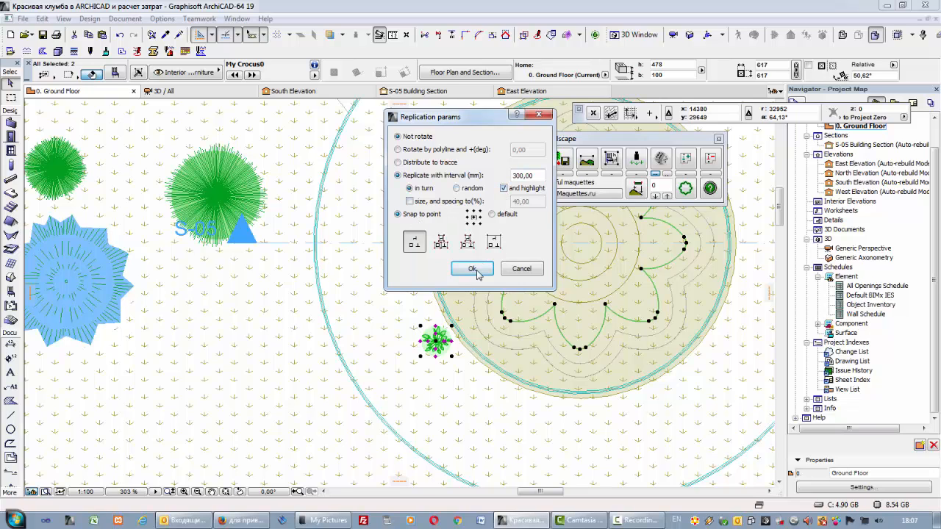
{"action": "left_click", "coordinate": [472, 269]}
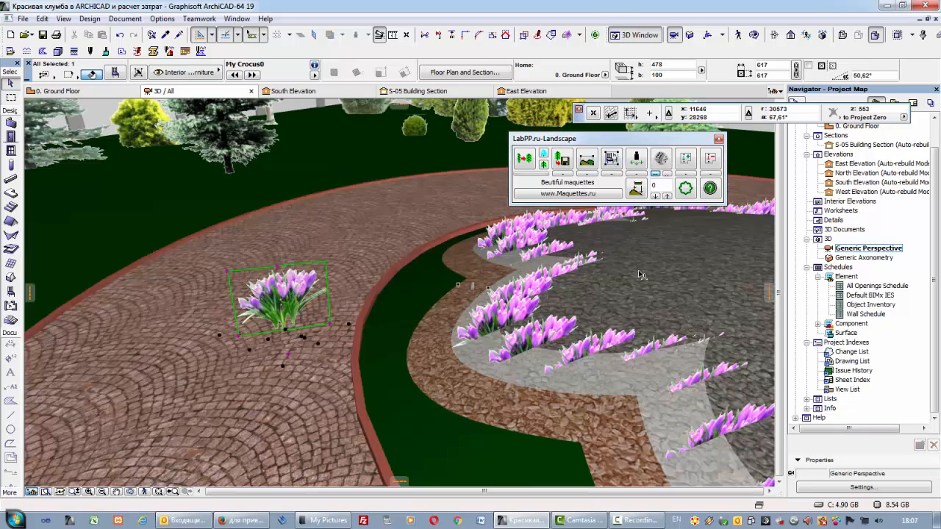
{"action": "left_click", "coordinate": [423, 371]}
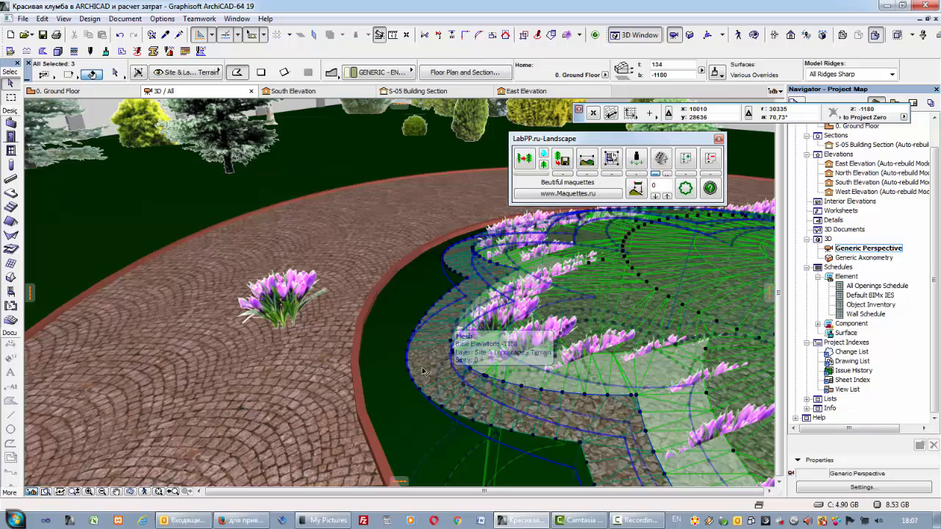